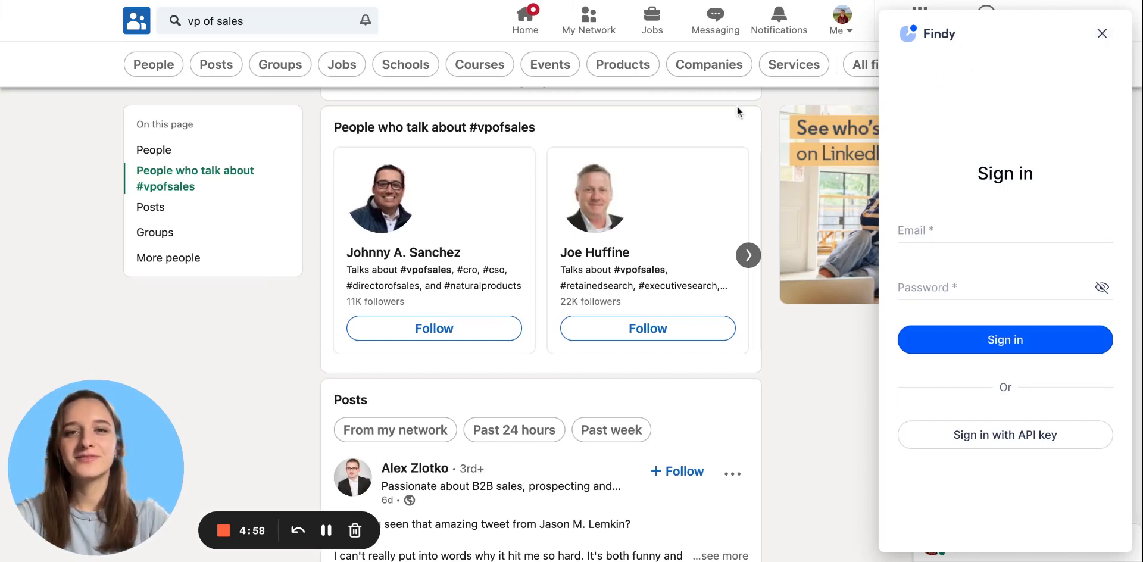
pyautogui.moveTo(784, 144)
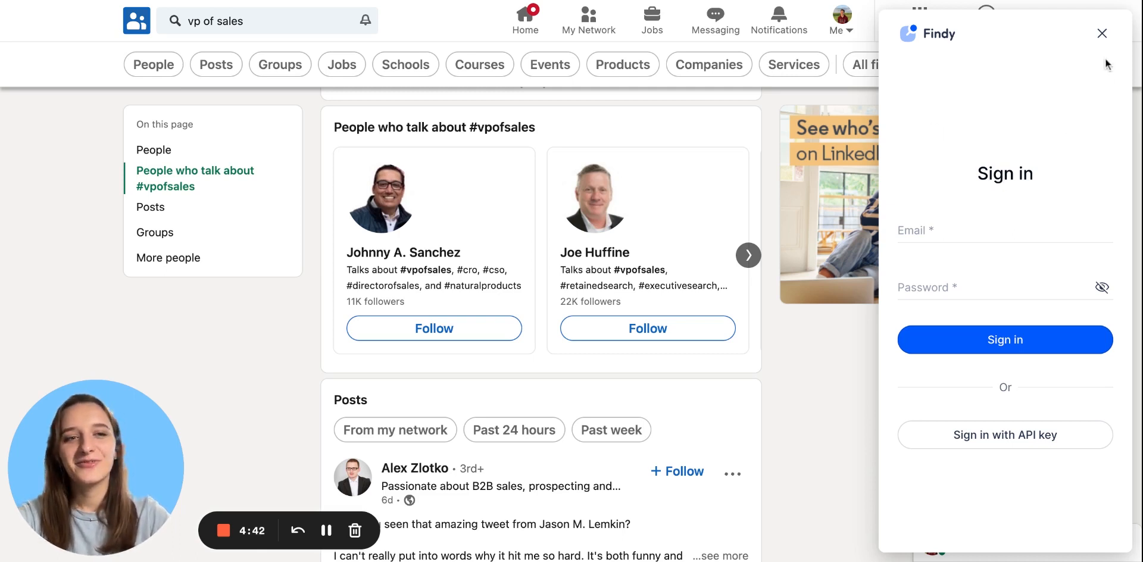
# Step: Close and reopen the Findy panel, then sign in with an API key
pyautogui.click(1102, 34)
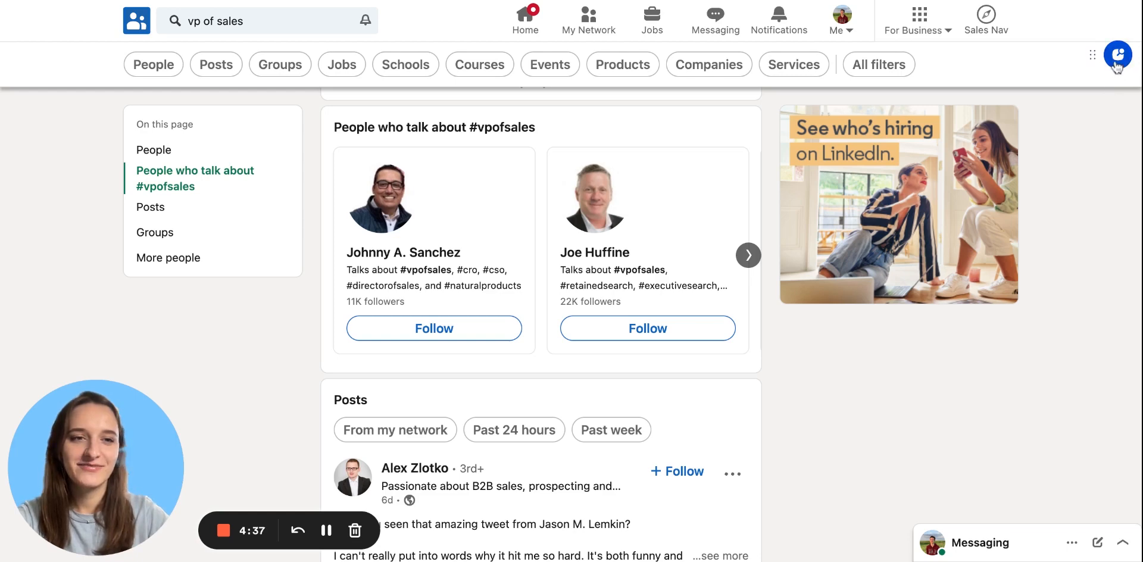
pyautogui.click(1116, 55)
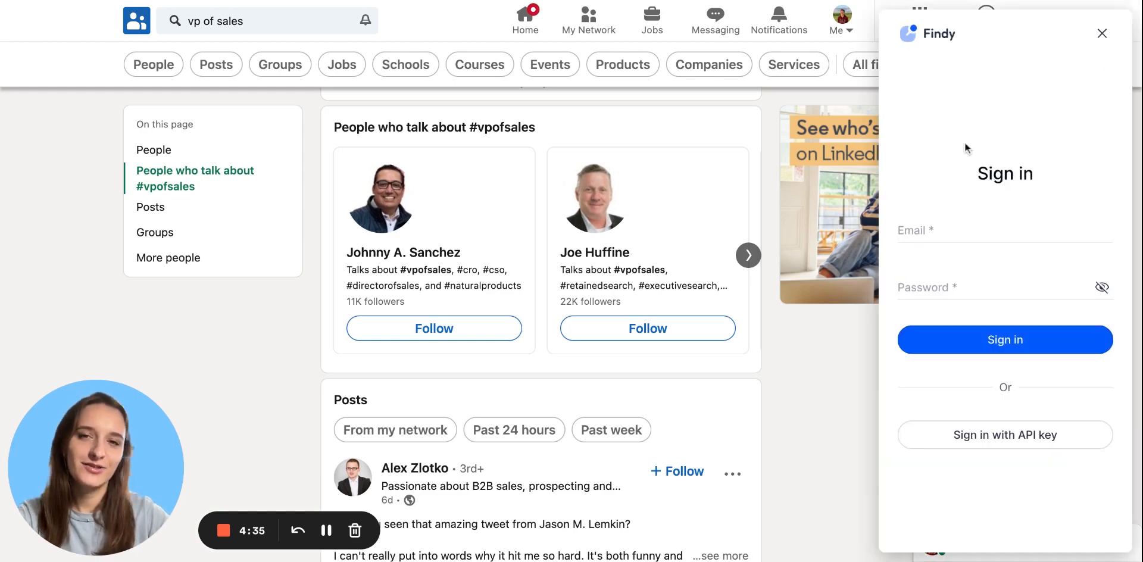
pyautogui.moveTo(1004, 434)
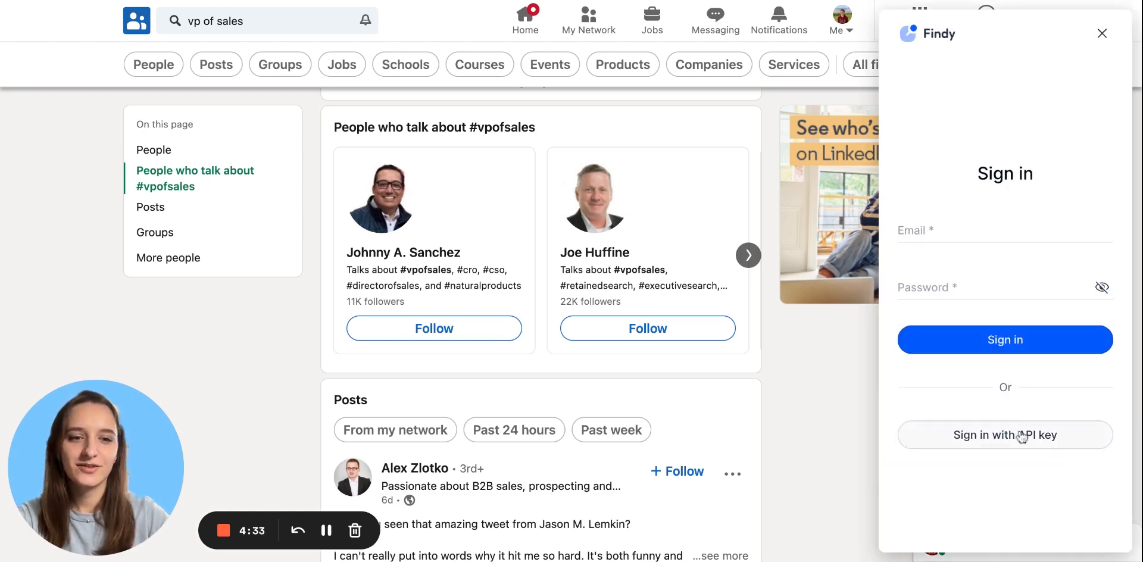
pyautogui.click(1004, 435)
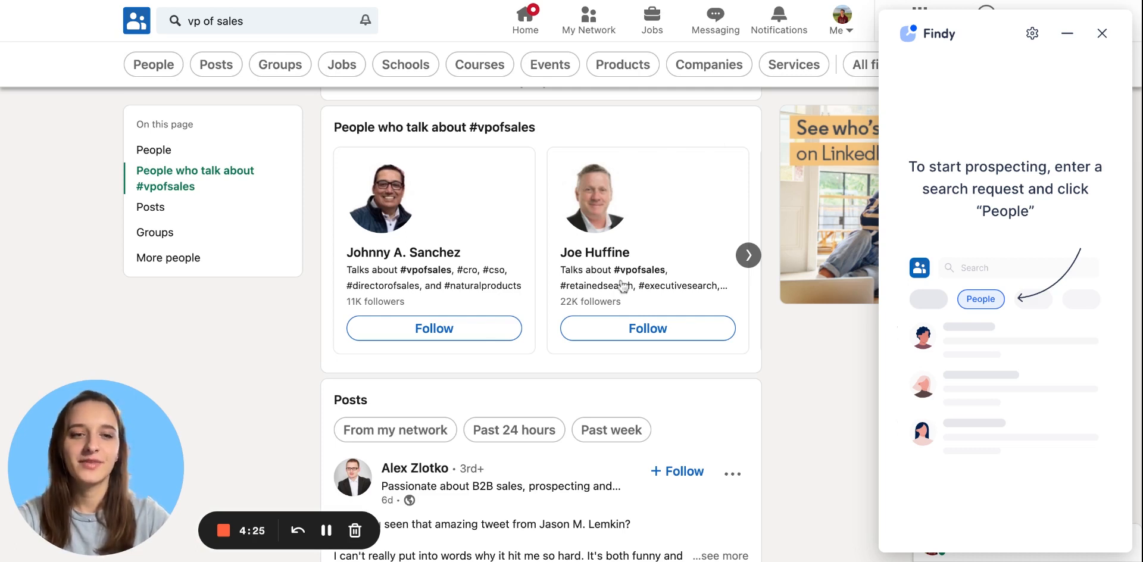
pyautogui.moveTo(180, 82)
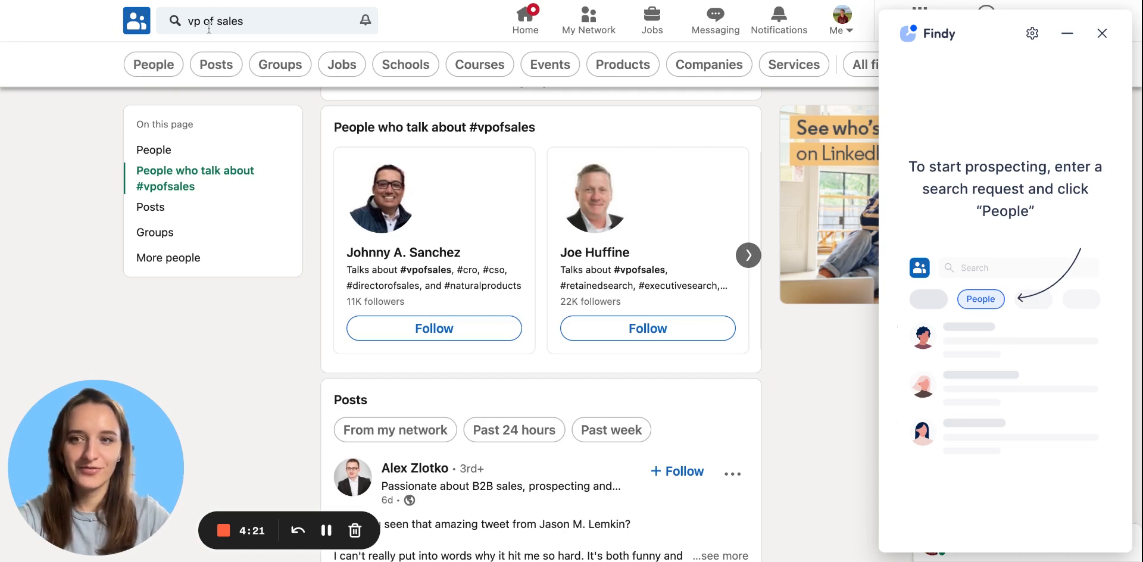
# Step: Filter the 'vp of sales' LinkedIn search to People and bring up Locations
pyautogui.click(153, 64)
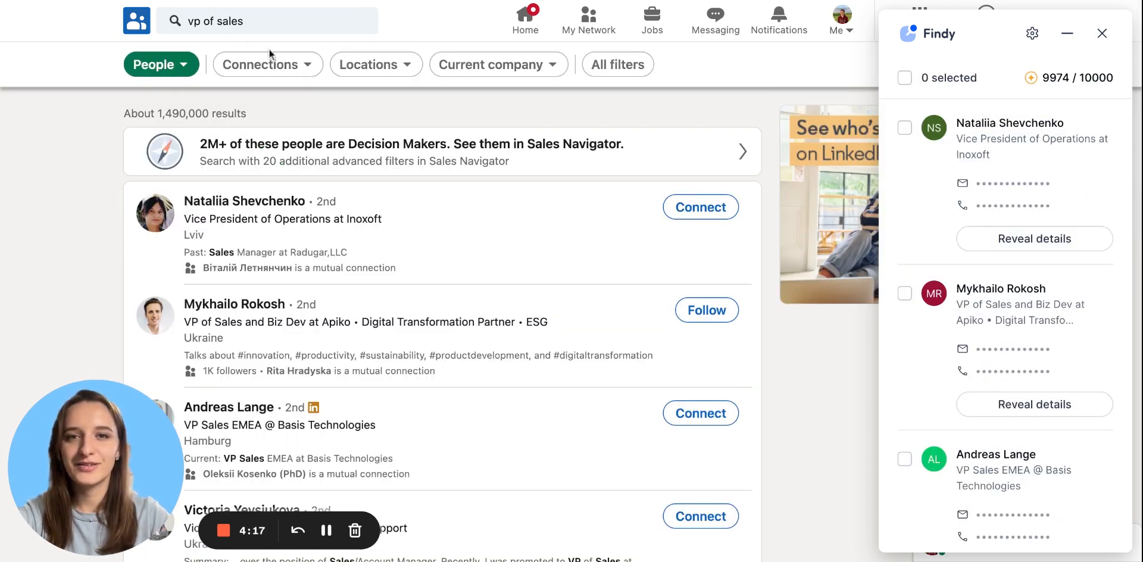
pyautogui.click(266, 64)
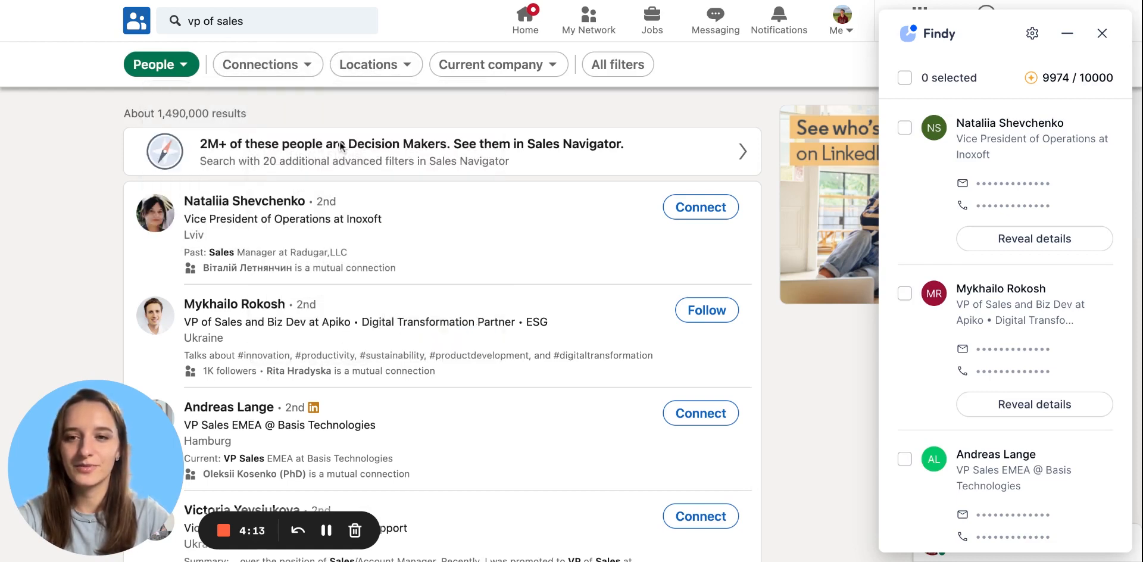
pyautogui.click(375, 64)
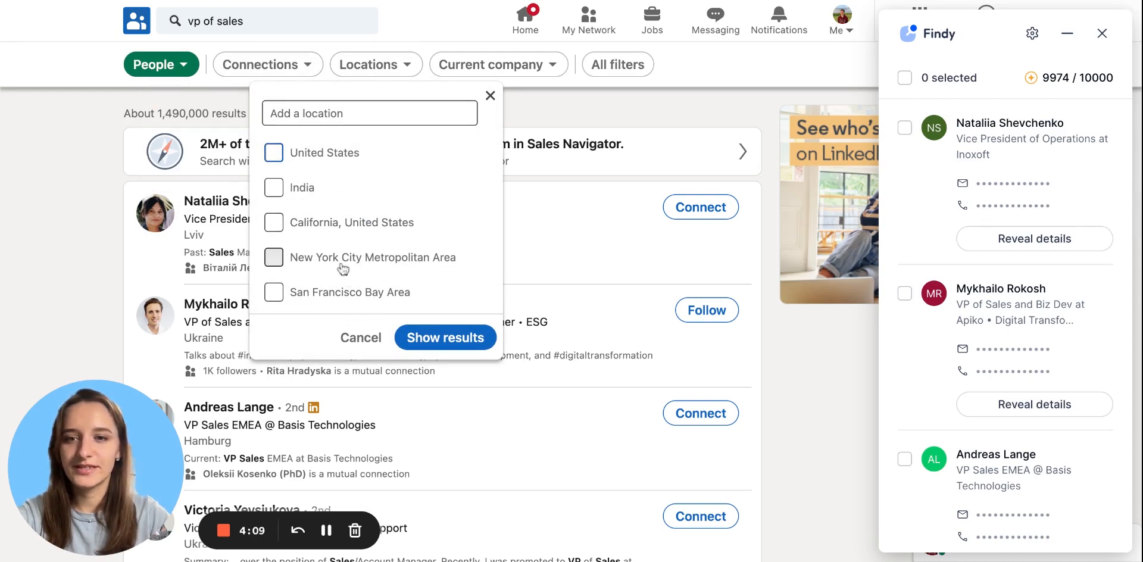
# Step: Limit the people results to New York City Metropolitan Area and browse them
pyautogui.click(444, 337)
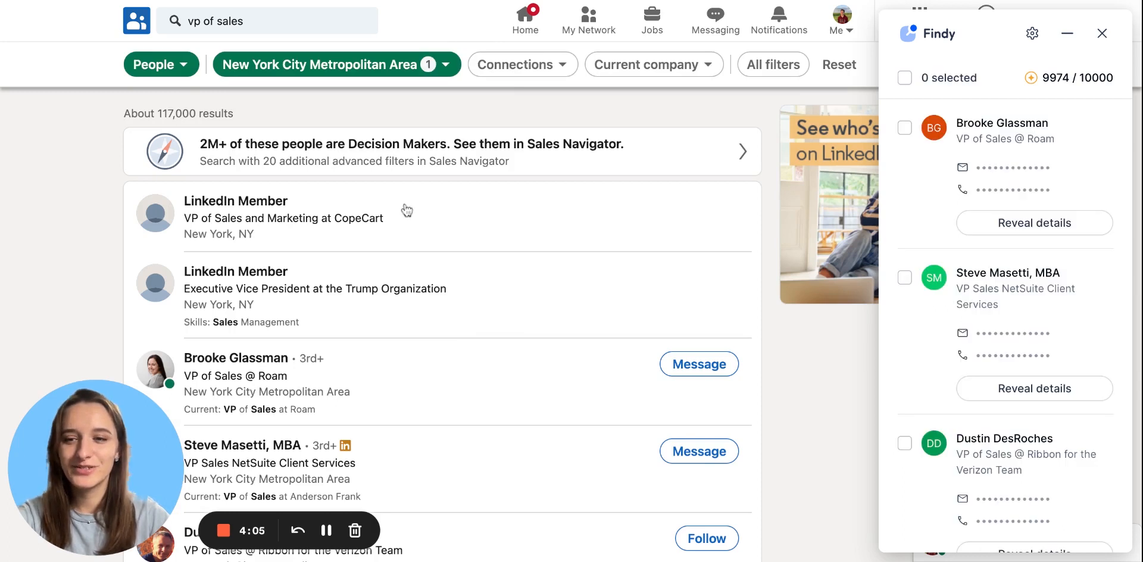
pyautogui.moveTo(989, 119)
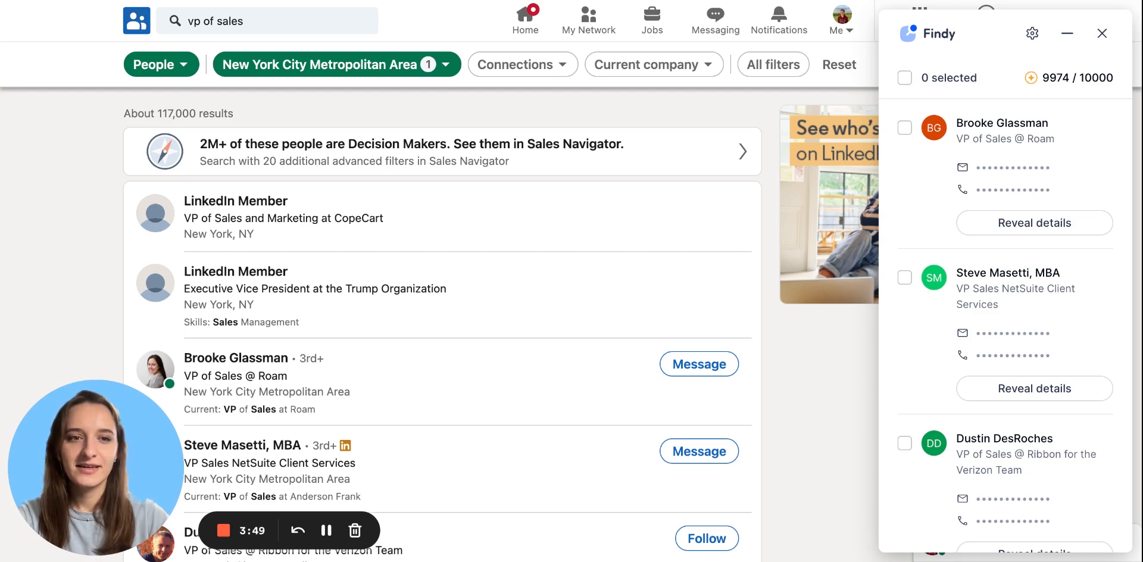
pyautogui.moveTo(764, 245)
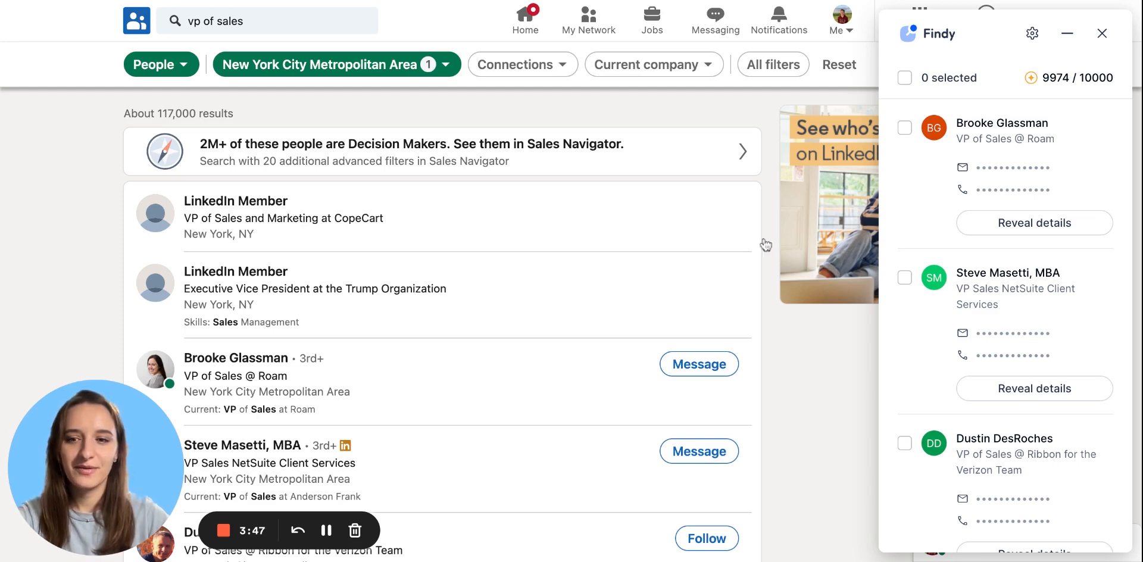
pyautogui.scroll(-3)
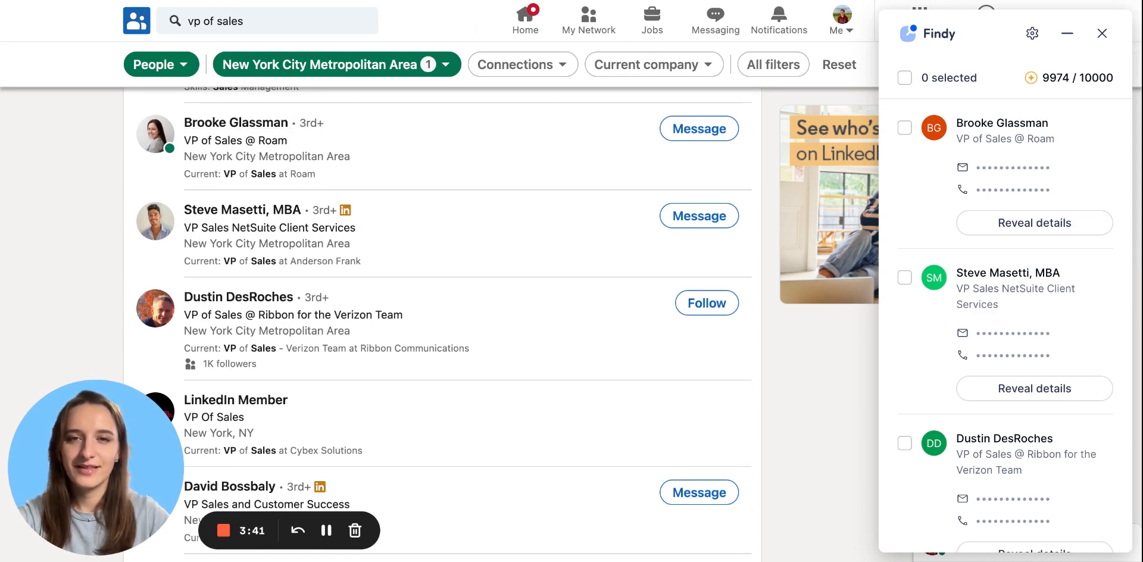
# Step: Select all six Findy prospects, reveal their emails and phones, and start moving them
pyautogui.click(904, 78)
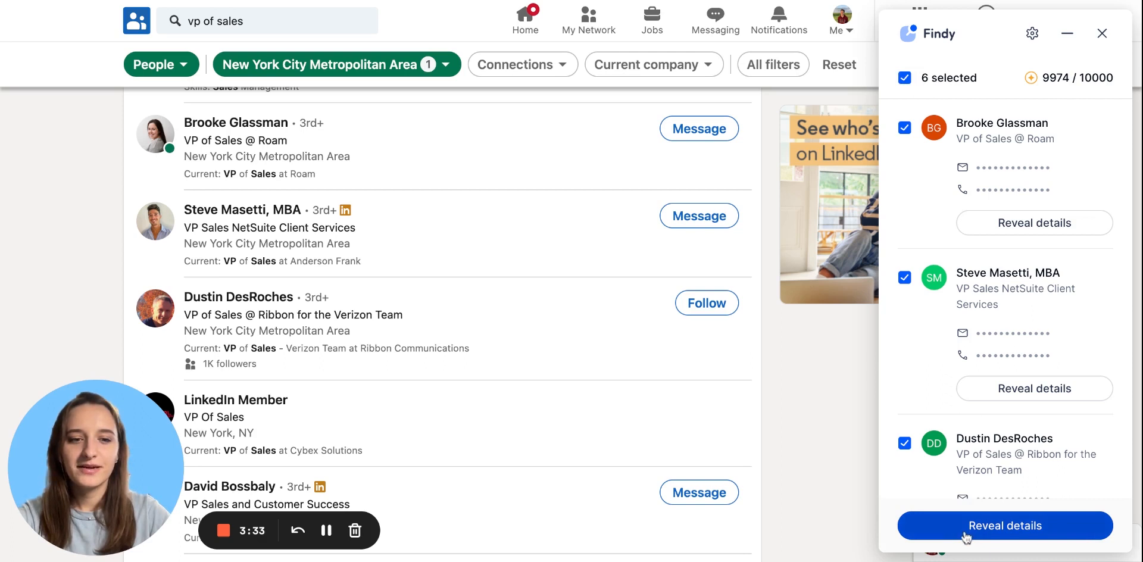
pyautogui.click(1004, 525)
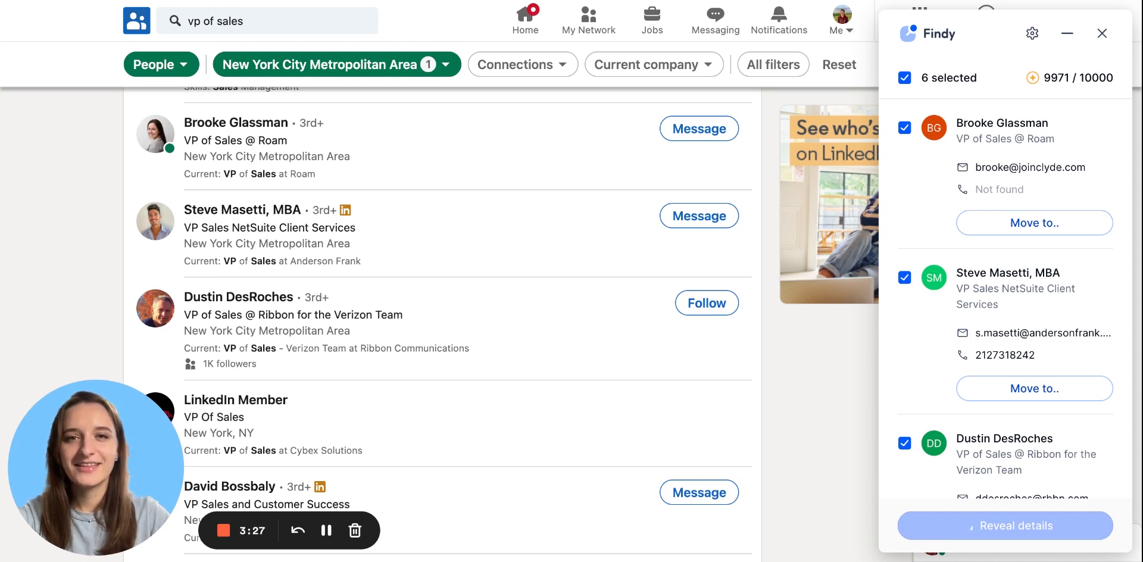
pyautogui.click(1004, 525)
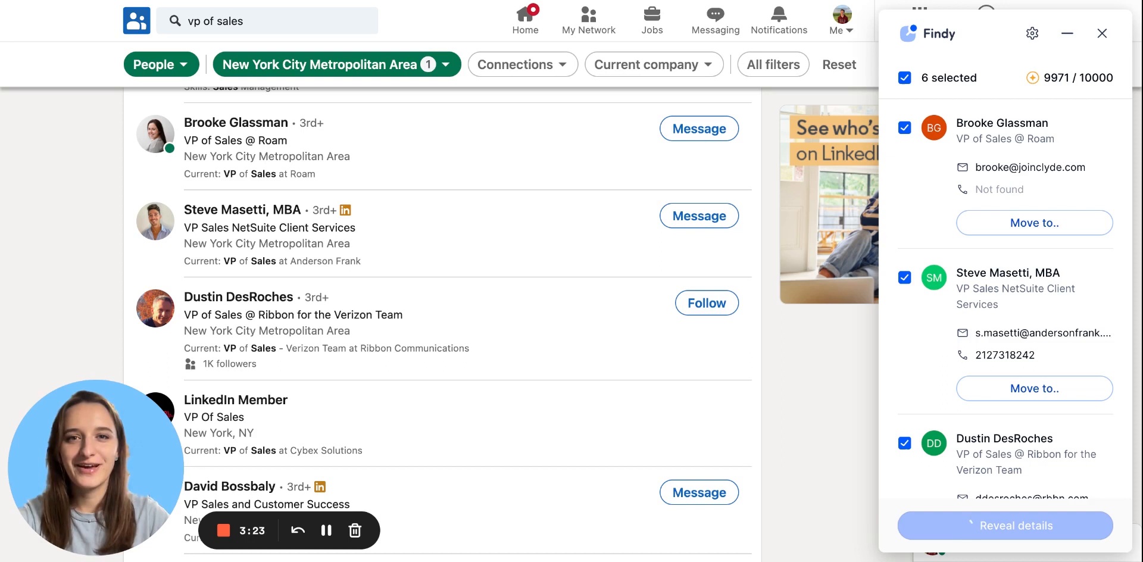
pyautogui.click(1004, 526)
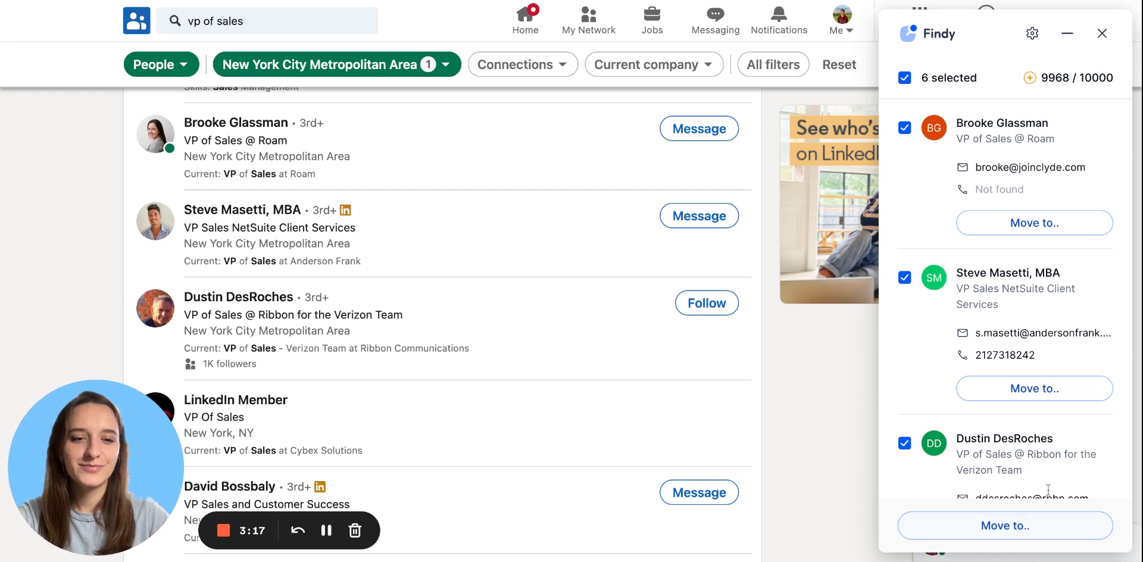
pyautogui.click(1005, 525)
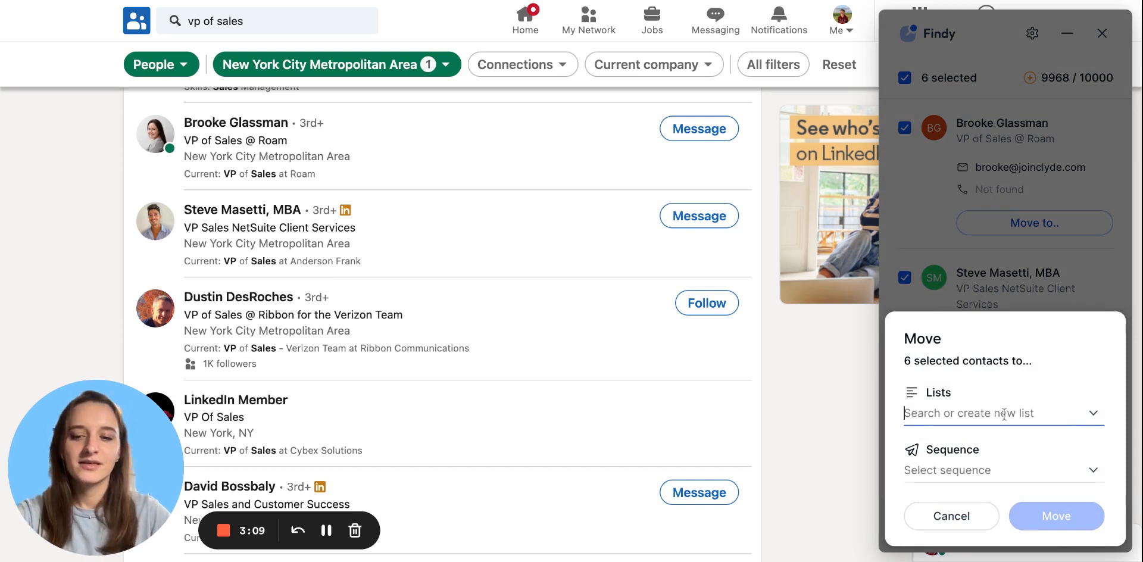
# Step: Move the six contacts into the 'demo' list
pyautogui.click(1002, 413)
pyautogui.write('demo')
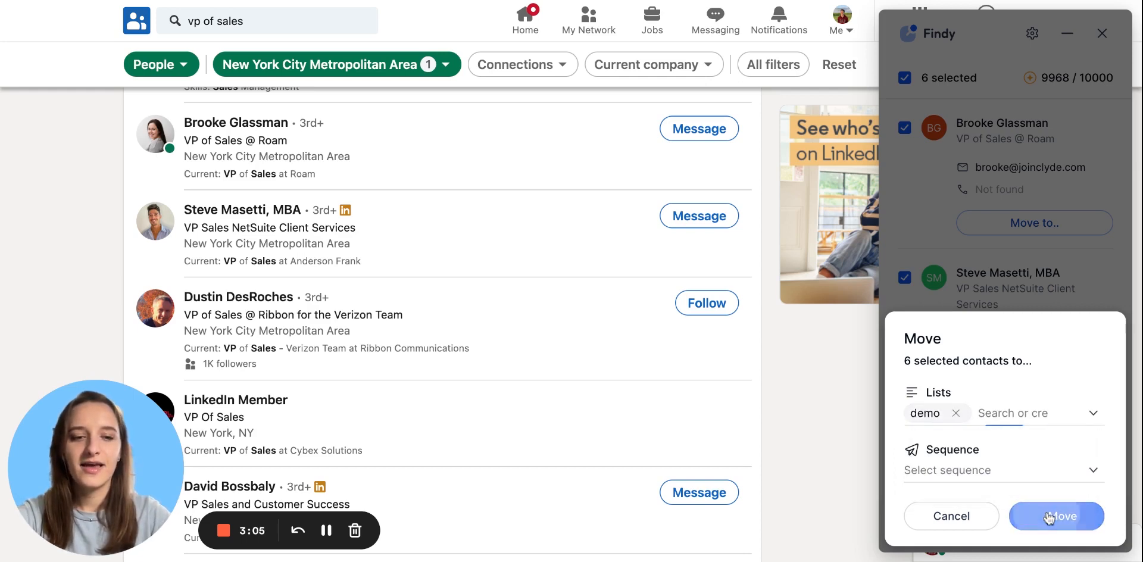
pyautogui.click(1056, 516)
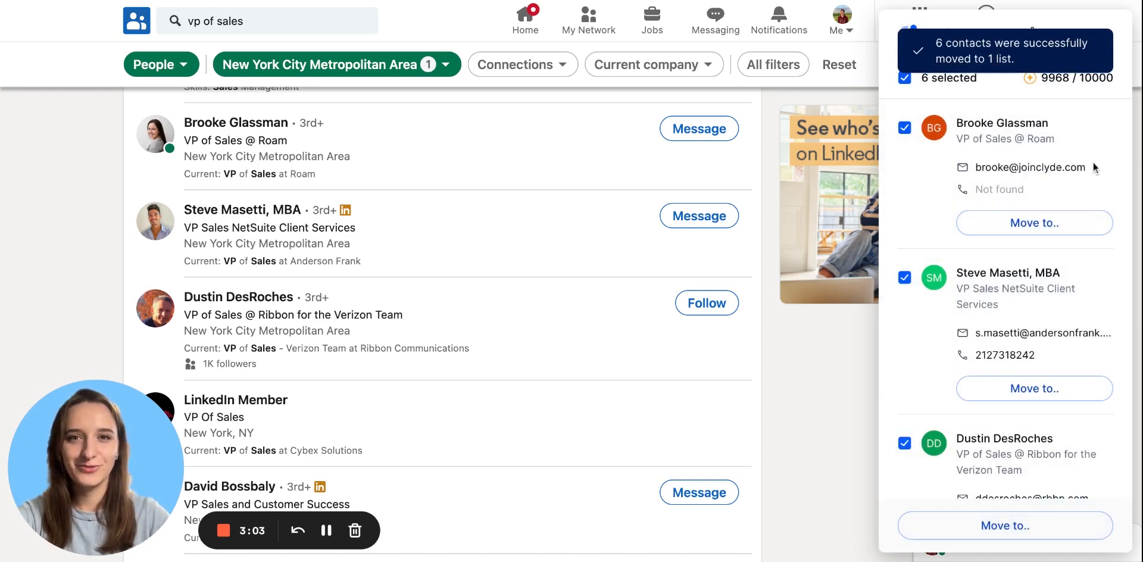
pyautogui.moveTo(686, 4)
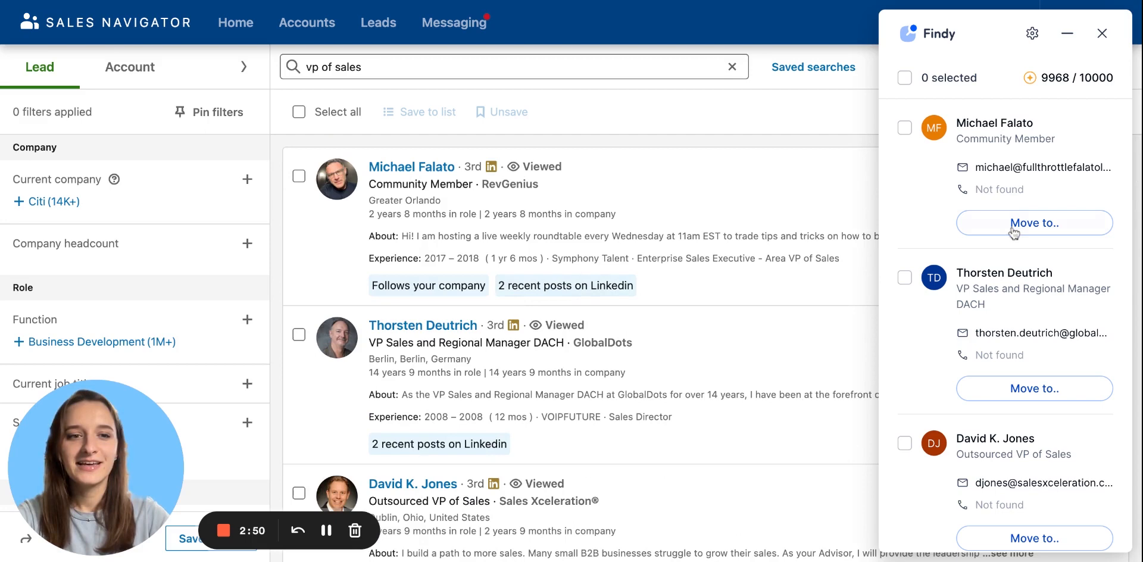
# Step: Select all 23 Sales Navigator leads in Findy and start revealing their details
pyautogui.scroll(-3)
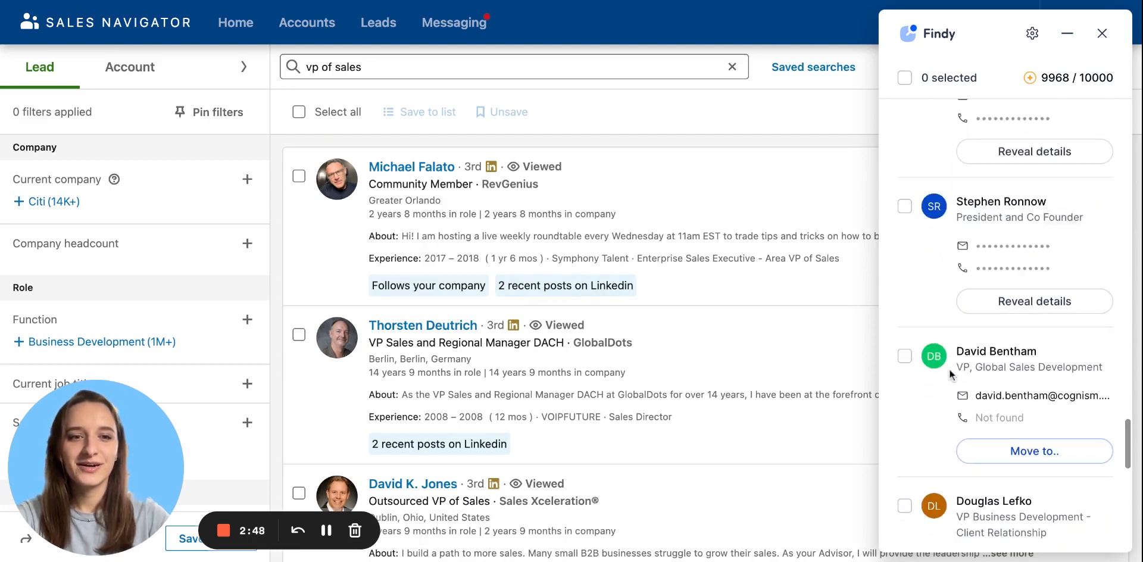
pyautogui.click(903, 78)
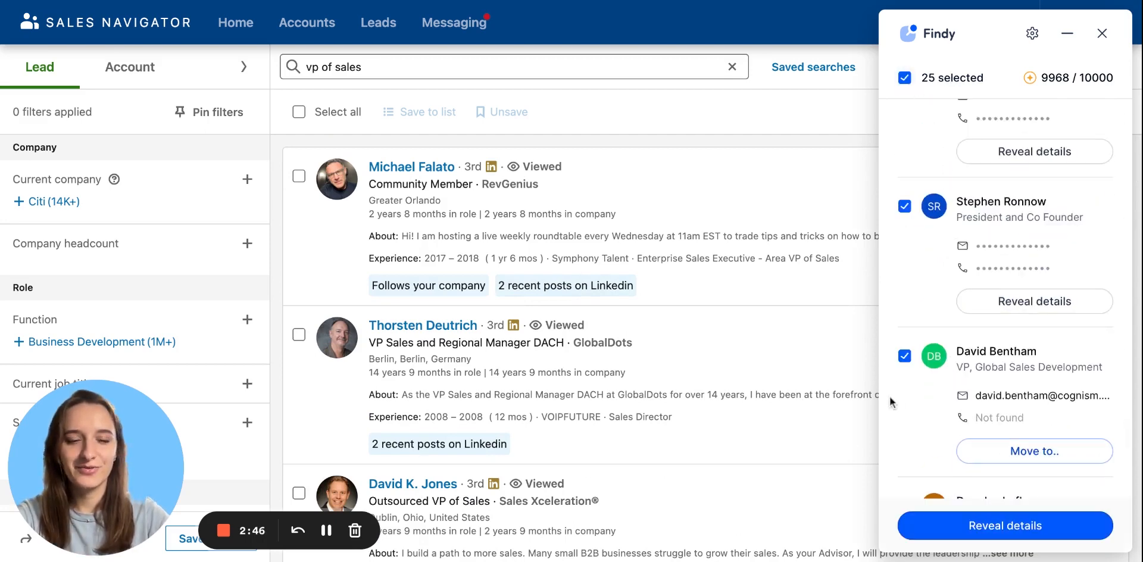
pyautogui.scroll(-3)
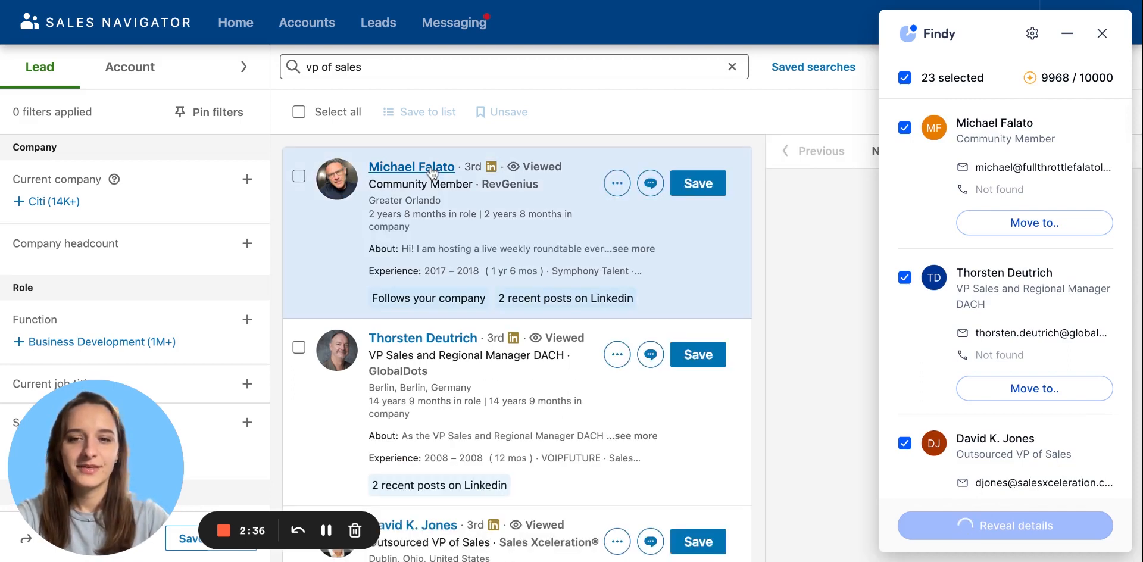
pyautogui.click(616, 183)
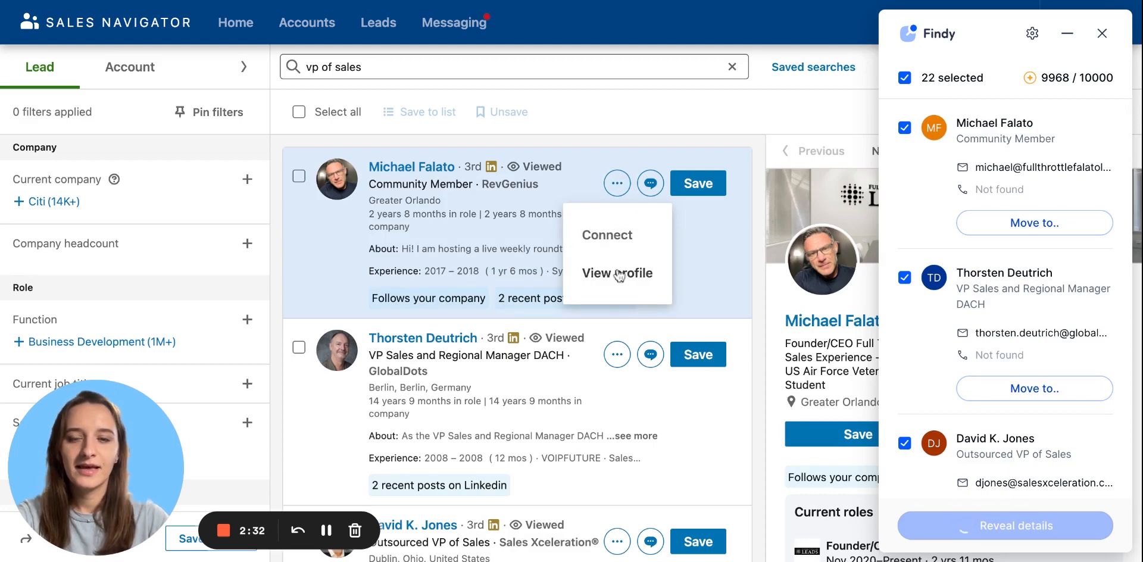
pyautogui.click(617, 273)
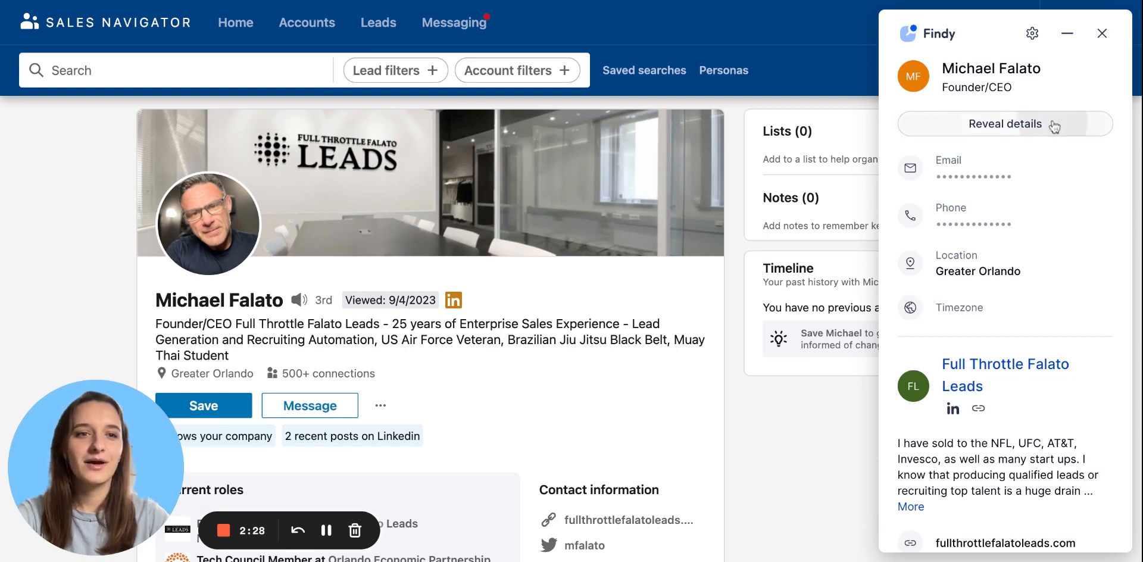
pyautogui.click(1004, 124)
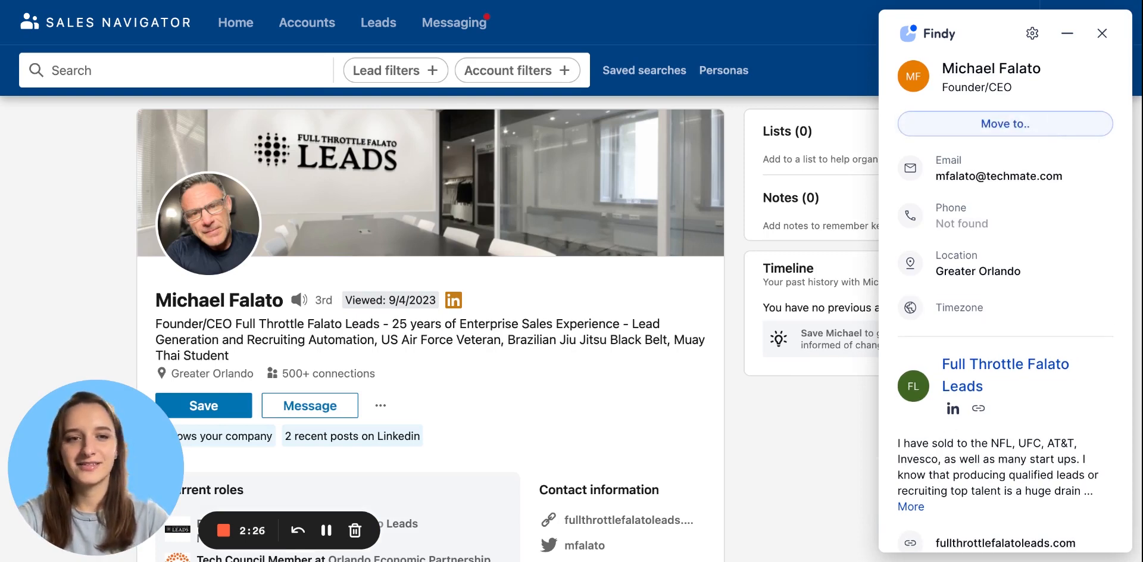
pyautogui.scroll(-3)
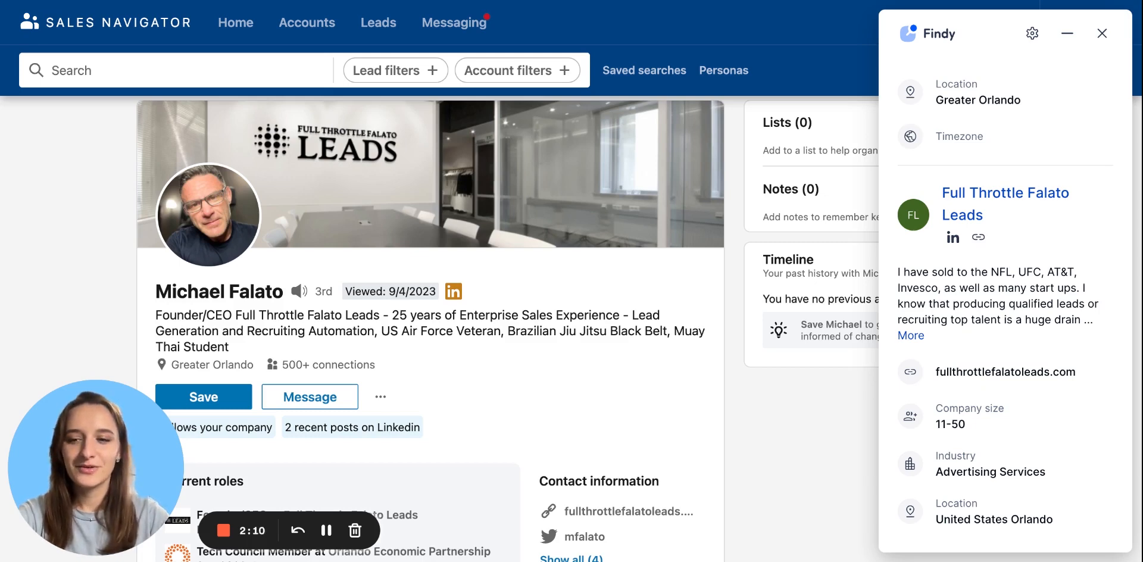
pyautogui.moveTo(224, 130)
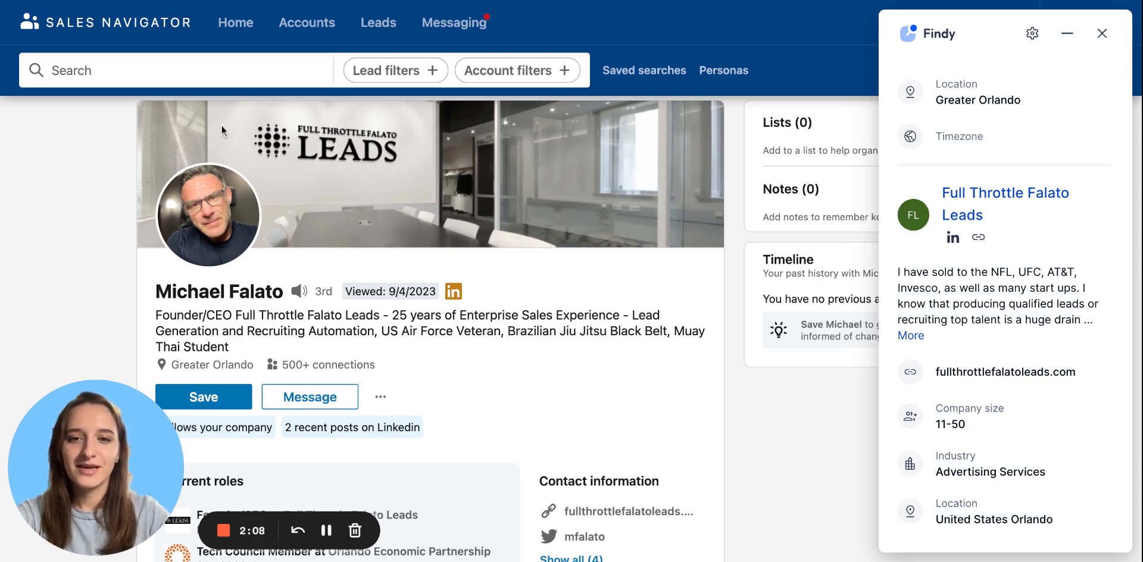